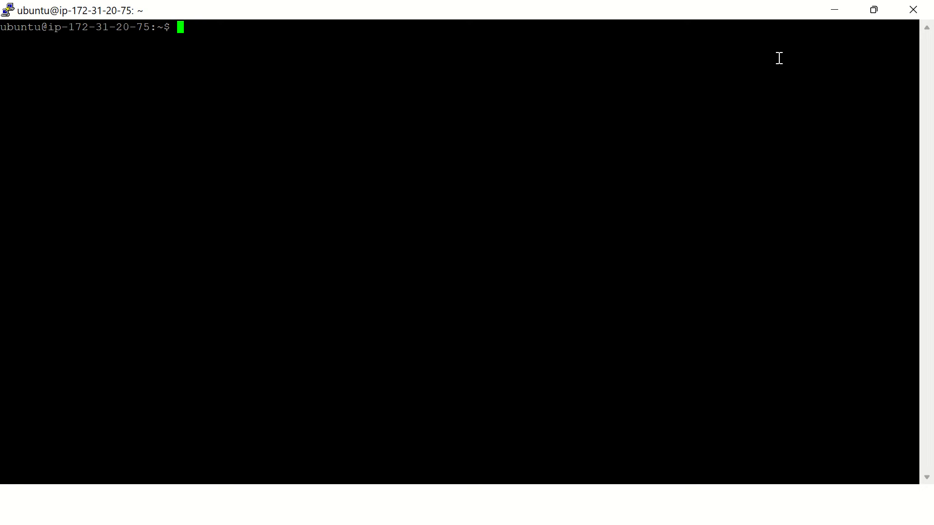
# Step: Run 'ip a' to list loopback and eth0 at 172.31.20.75/20
pyautogui.write('ip')
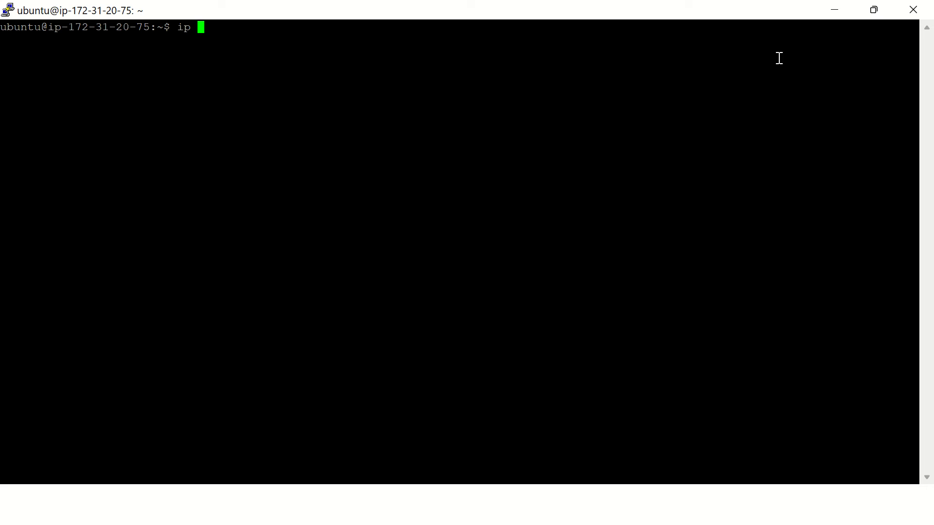
pyautogui.press('Return')
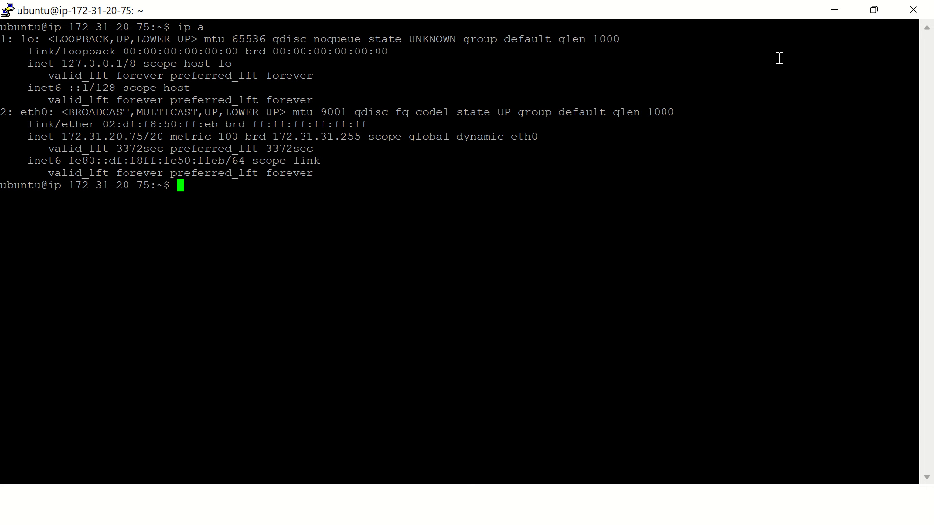
pyautogui.moveTo(75, 132)
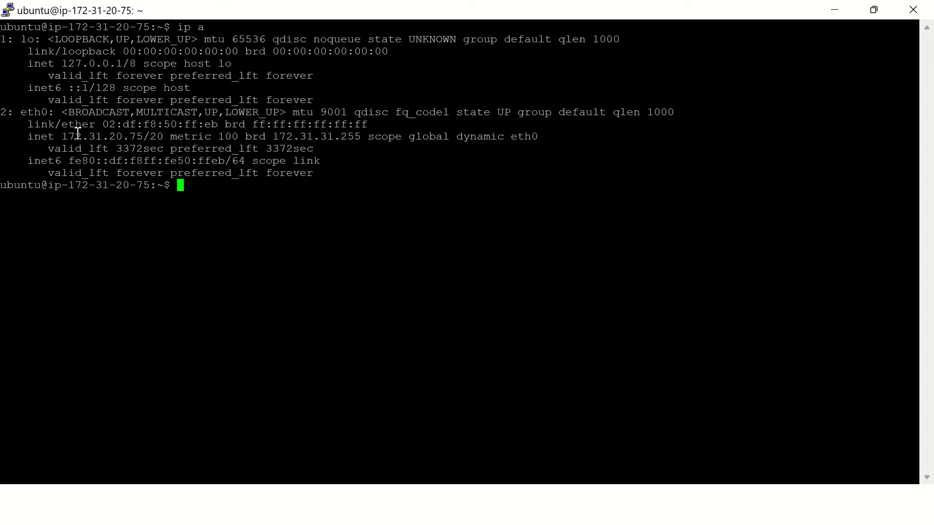
pyautogui.moveTo(63, 137)
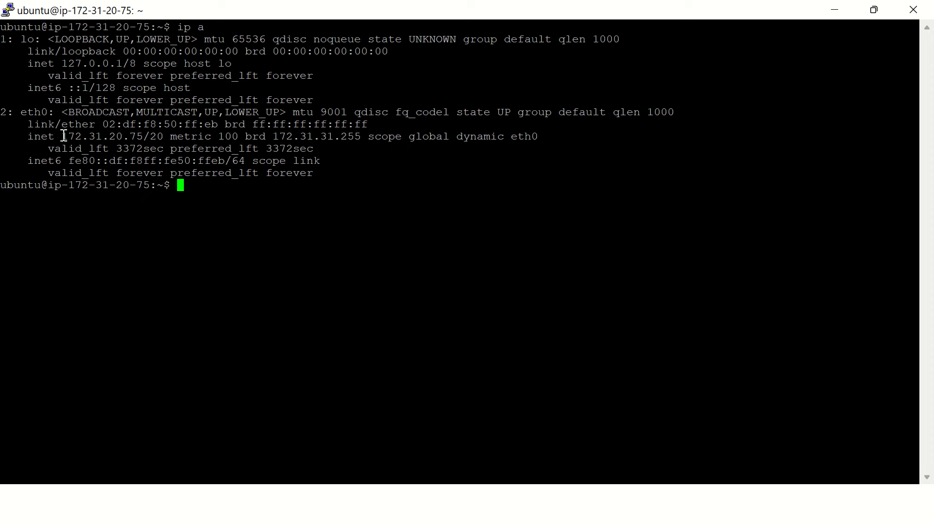
pyautogui.doubleClick(102, 137)
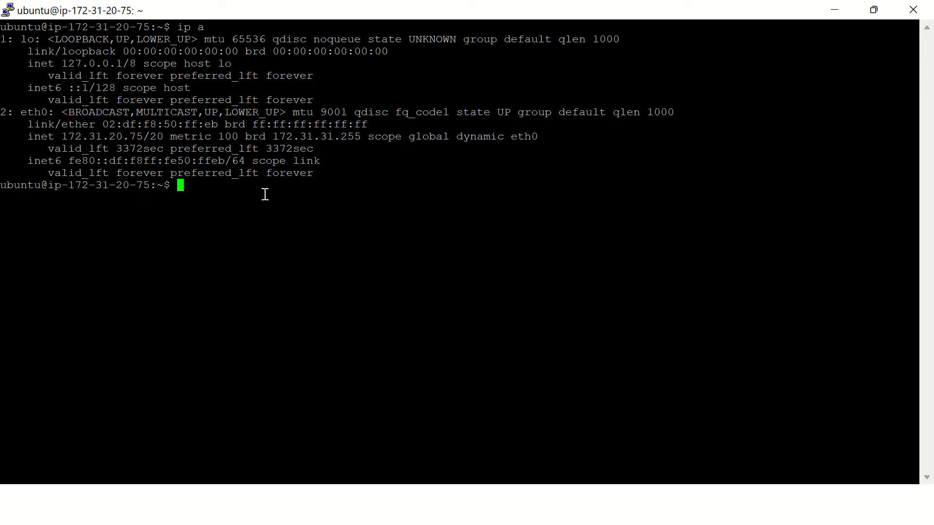
# Step: Run 'hostname -I' to print only the IP address 172.31.20.75
pyautogui.write('host')
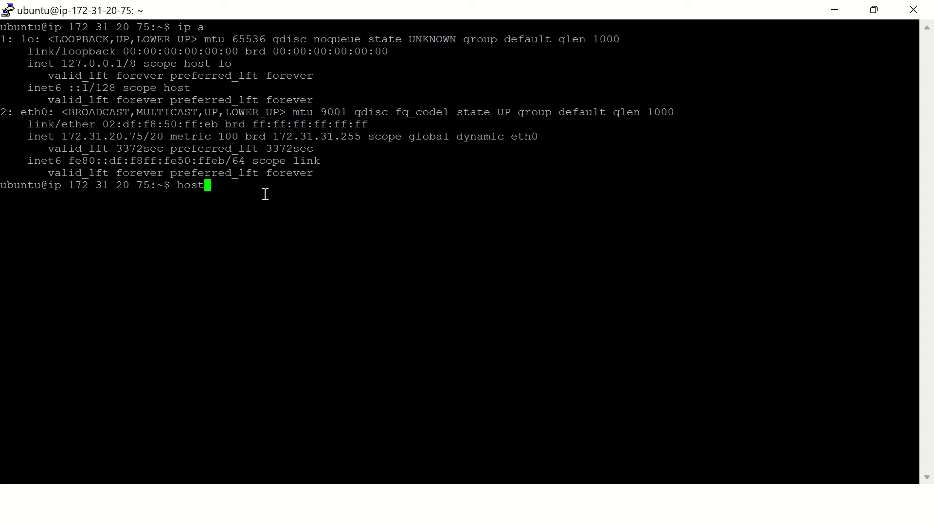
pyautogui.write('name')
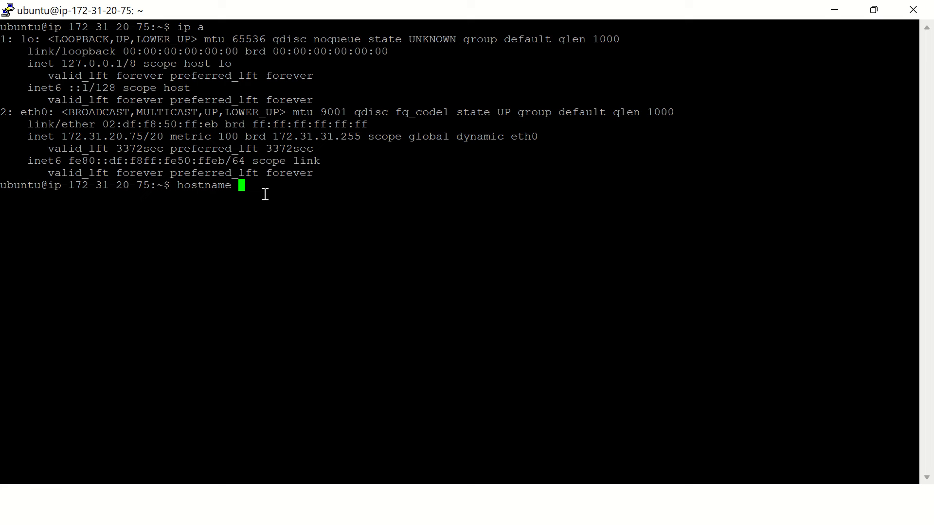
pyautogui.write('I')
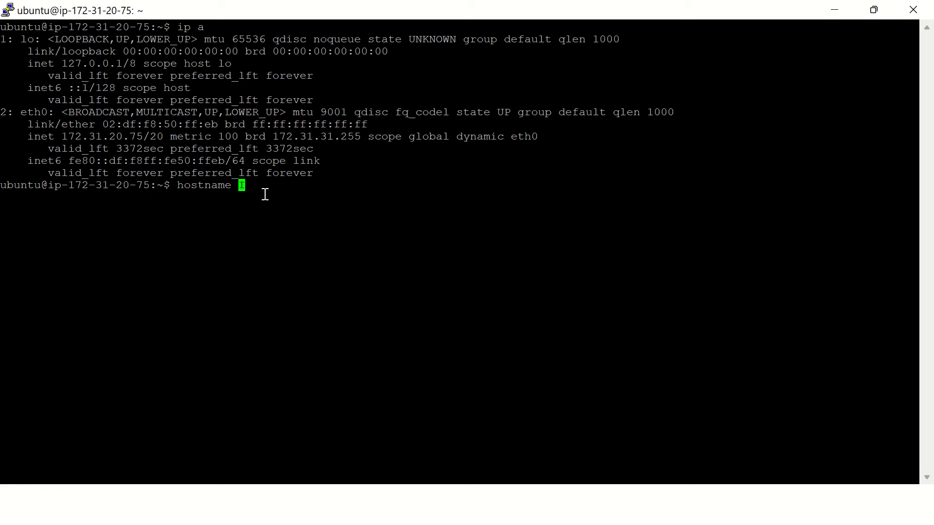
pyautogui.press('Return')
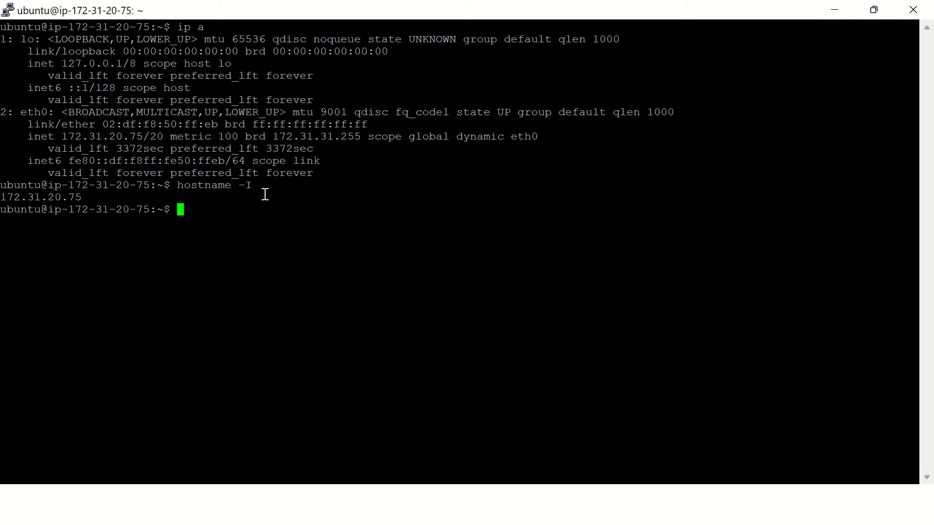
pyautogui.moveTo(87, 196)
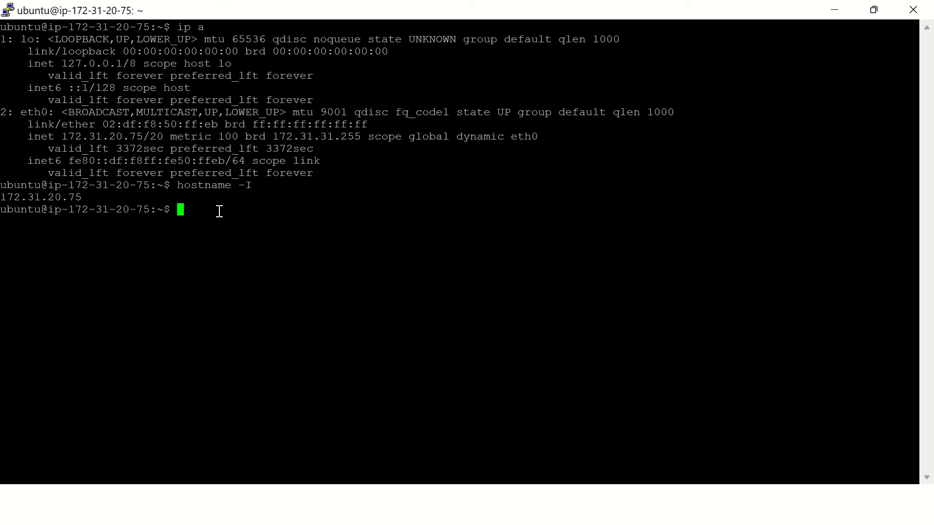
# Step: Run 'ifconfig', see it is not found with a net-tools suggestion, and clear the prompt
pyautogui.write('ifconfig')
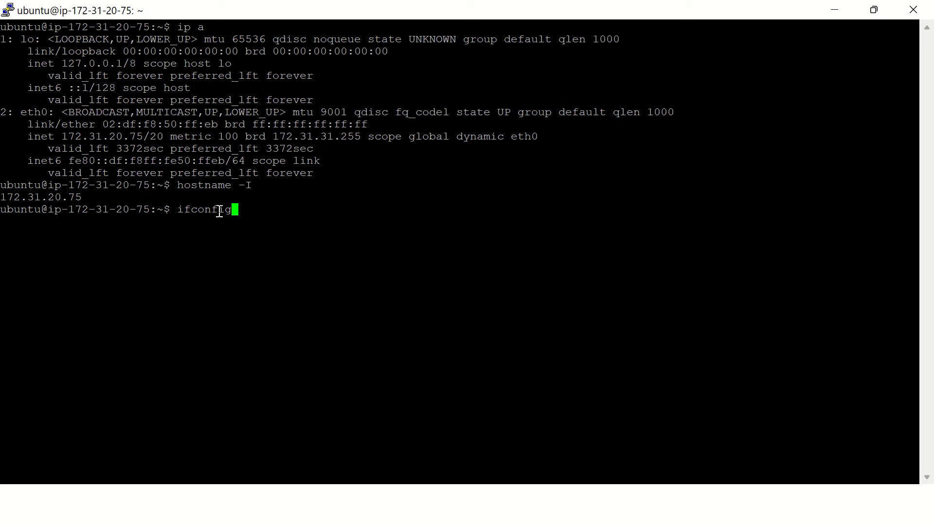
pyautogui.press('Return')
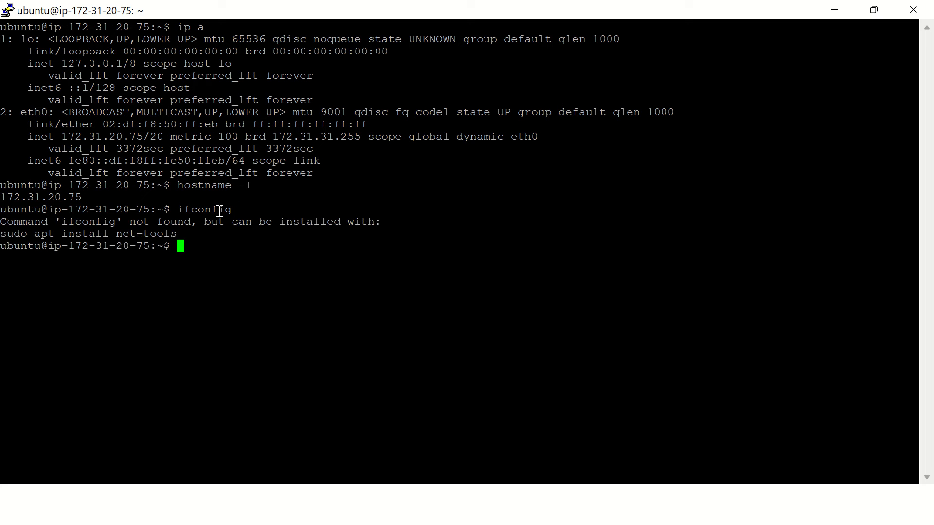
pyautogui.moveTo(202, 217)
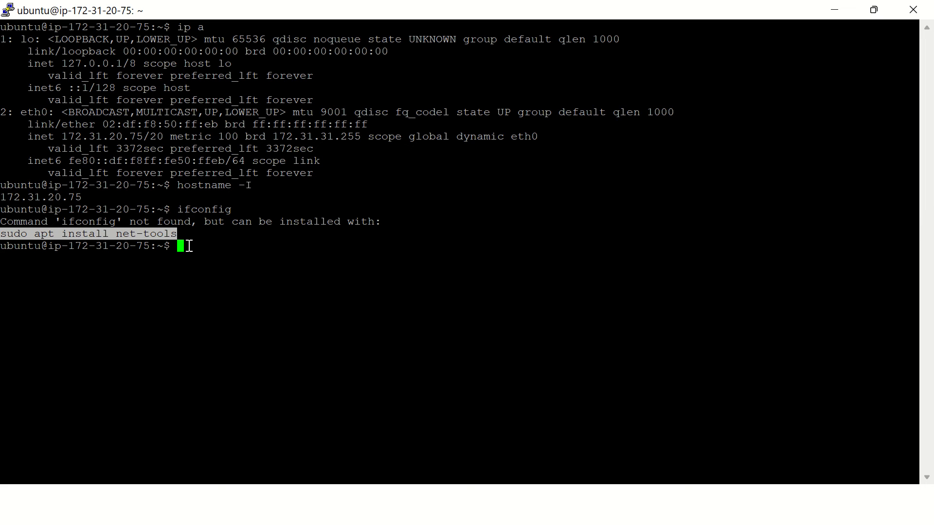
pyautogui.moveTo(261, 290)
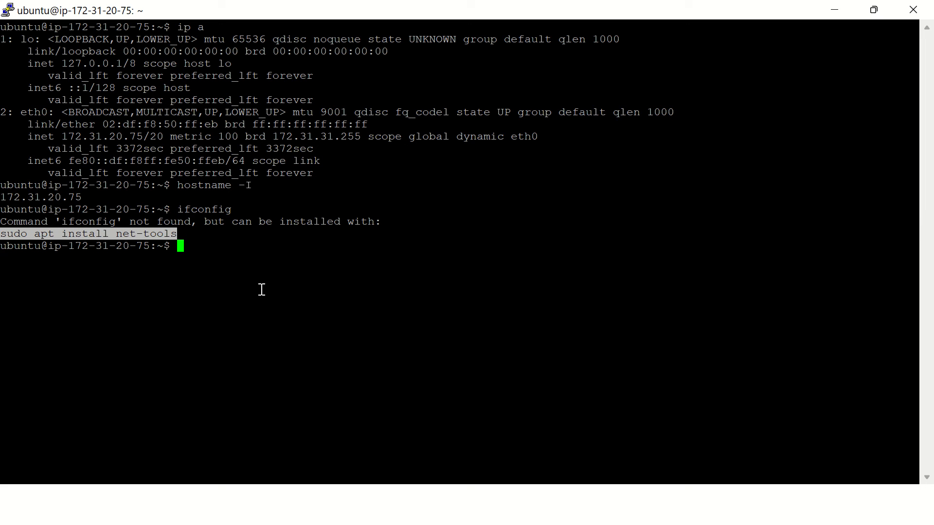
pyautogui.press('ctrl+c')
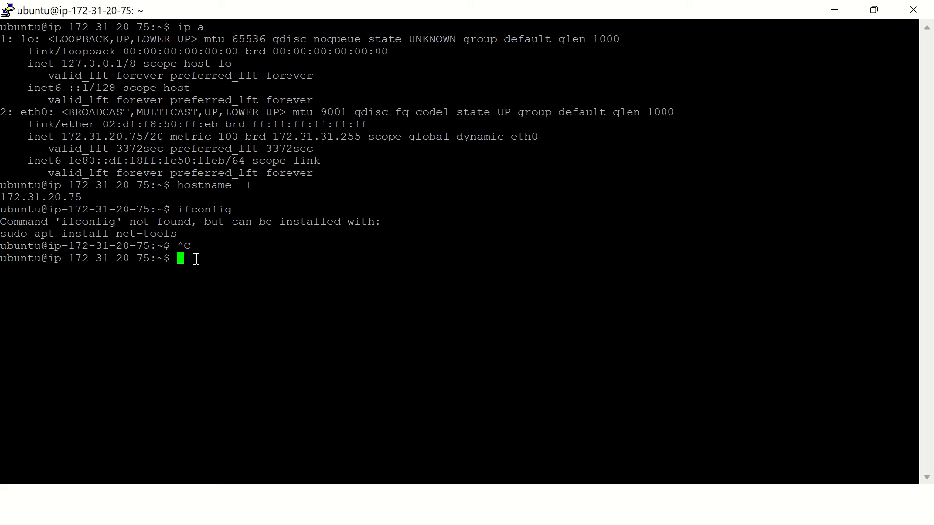
# Step: Run 'sudo apt install net-tools' and wait for the install to finish at a fresh prompt
pyautogui.write('su')
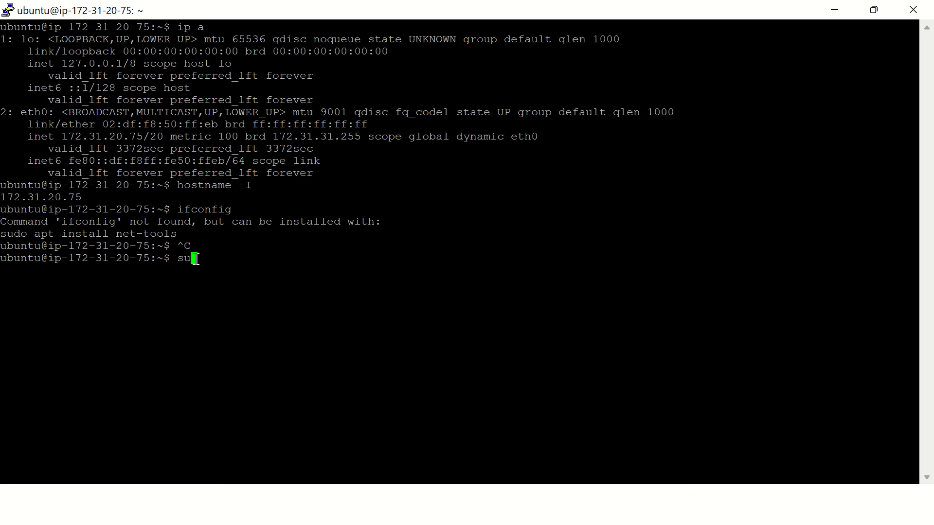
pyautogui.write('do')
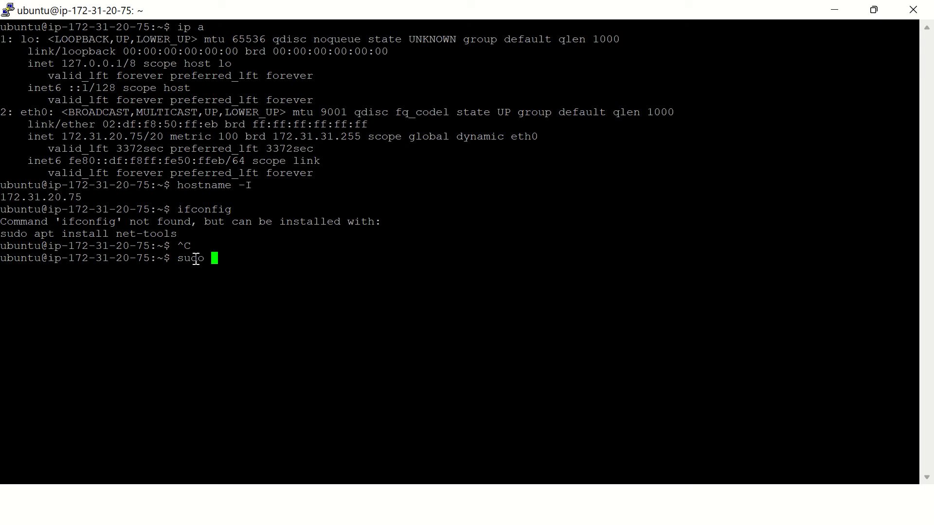
pyautogui.write('apt install')
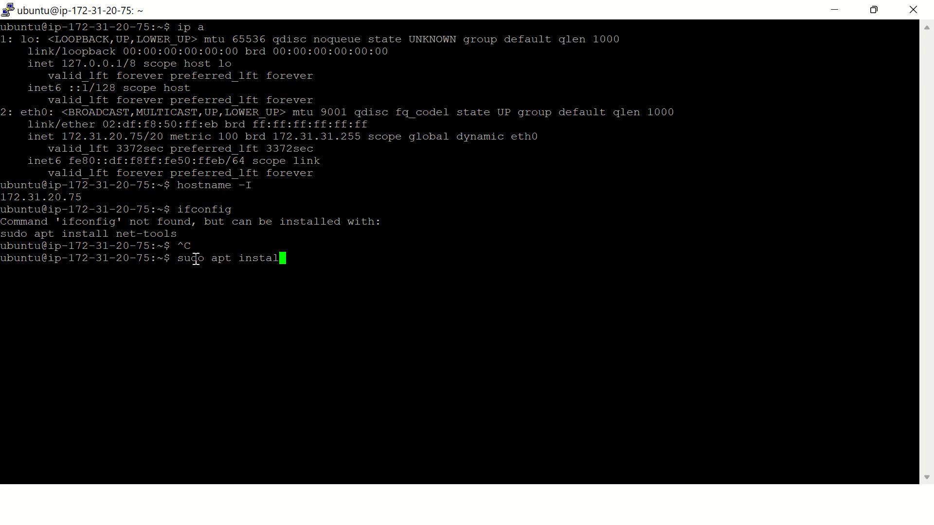
pyautogui.write('net')
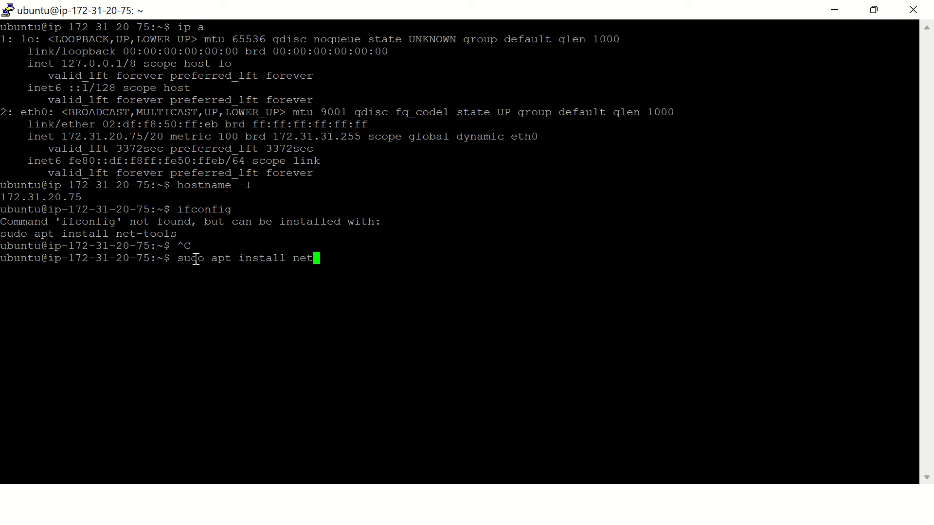
pyautogui.write('-tool')
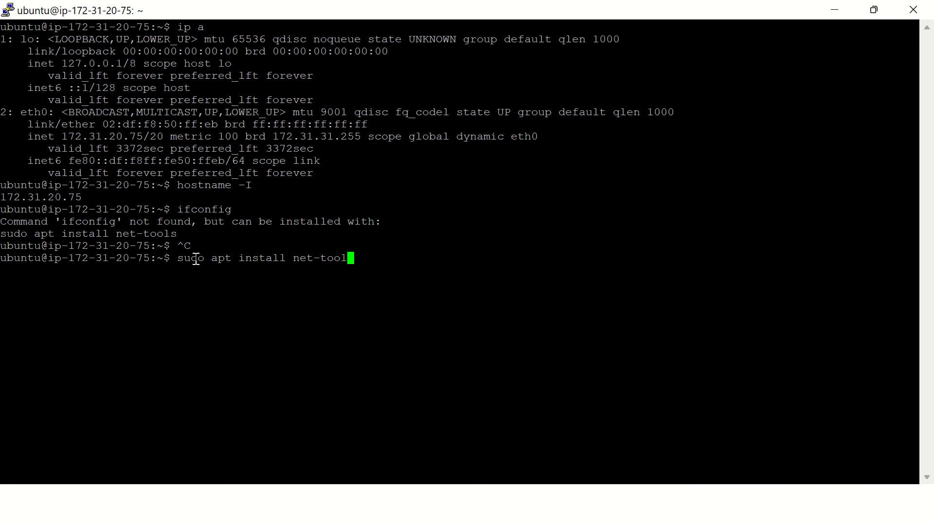
pyautogui.press('Return')
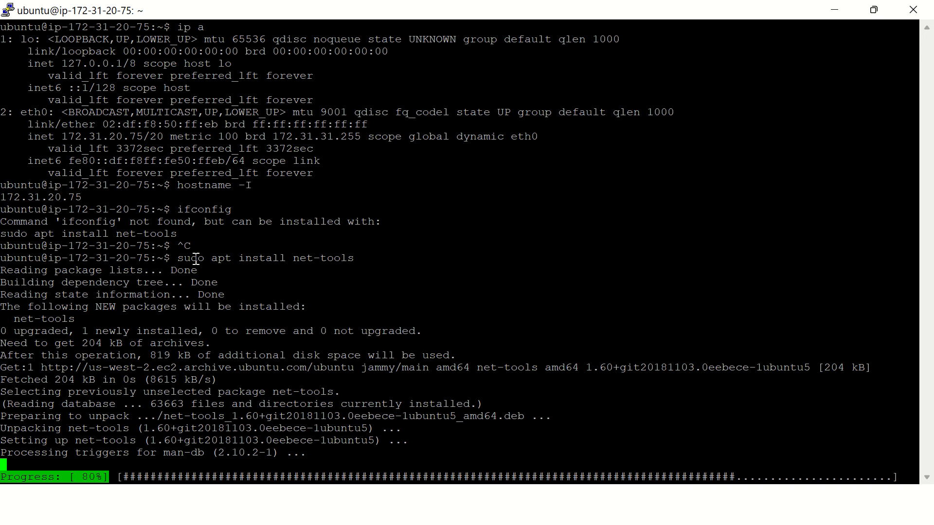
pyautogui.moveTo(352, 223)
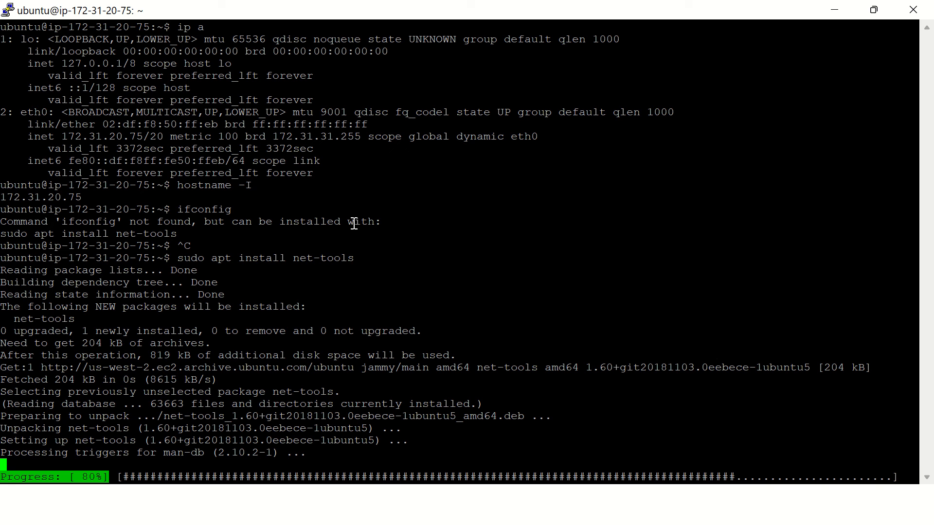
pyautogui.scroll(-3)
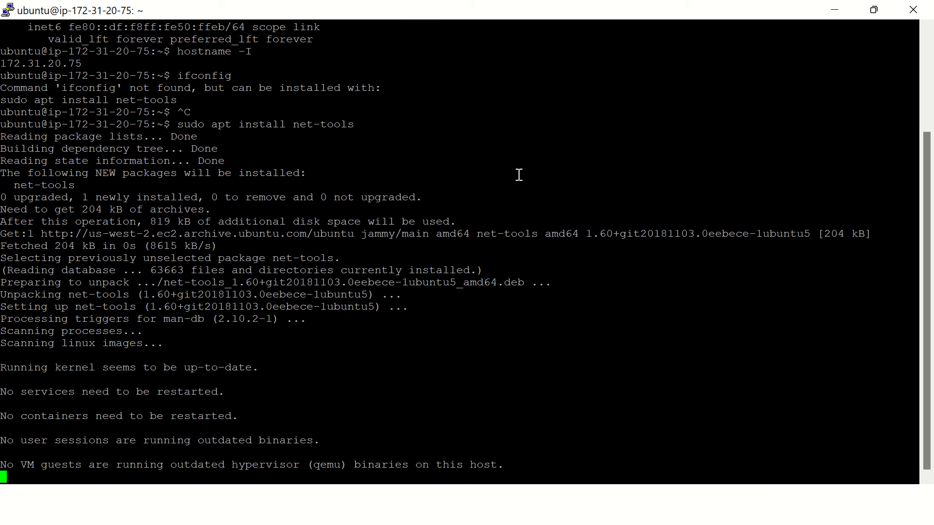
pyautogui.press('Return')
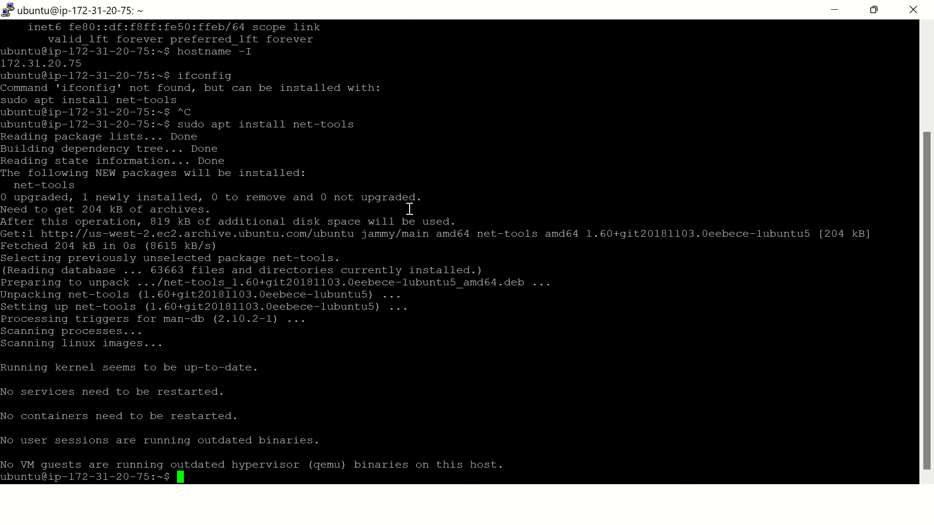
pyautogui.moveTo(134, 410)
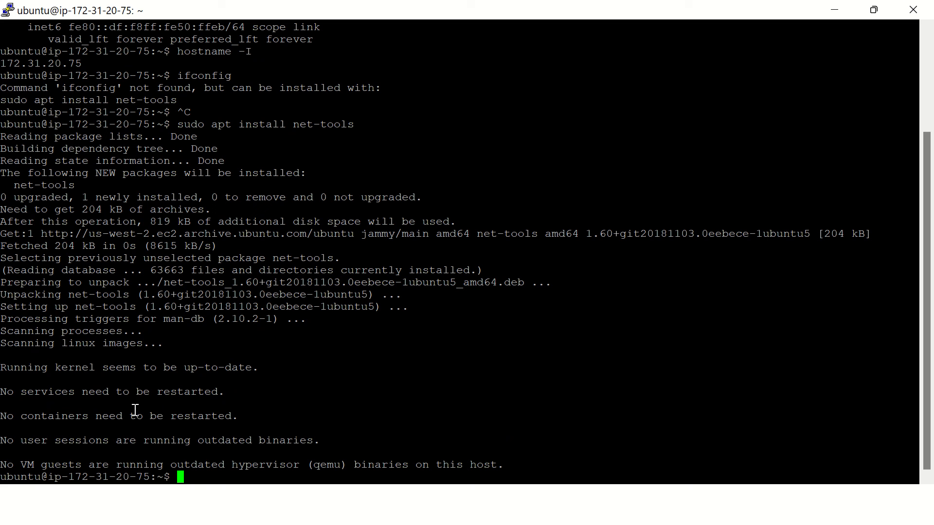
pyautogui.moveTo(277, 434)
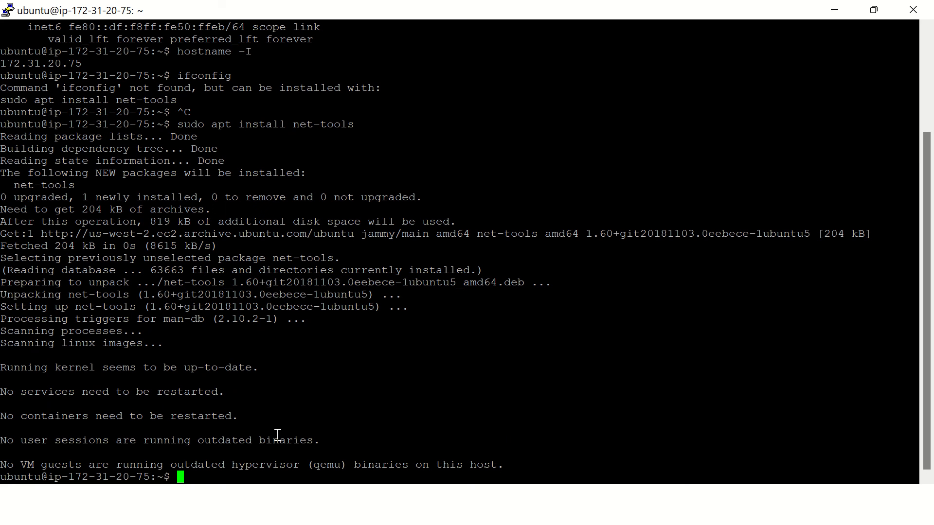
# Step: Run 'ifconfig' to show eth0 at 172.31.20.75 with netmask 255.255.240.0
pyautogui.write('if')
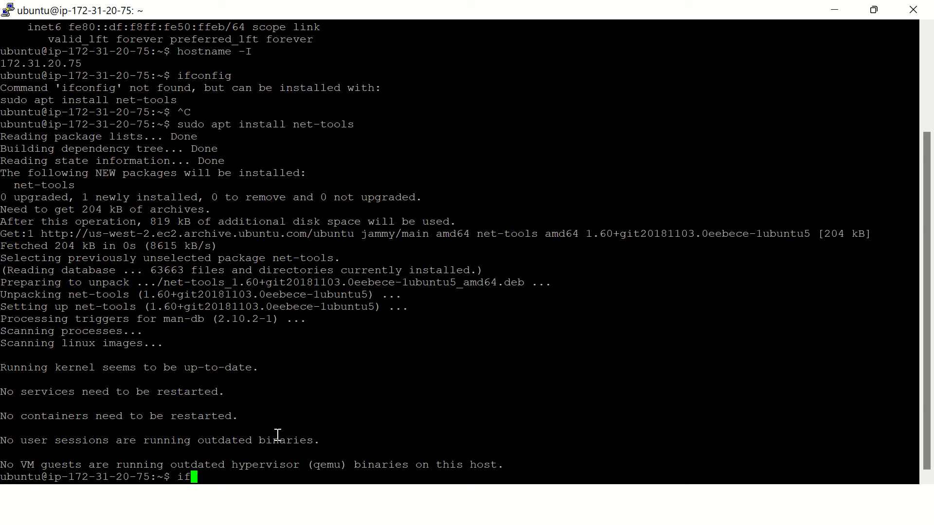
pyautogui.write('config')
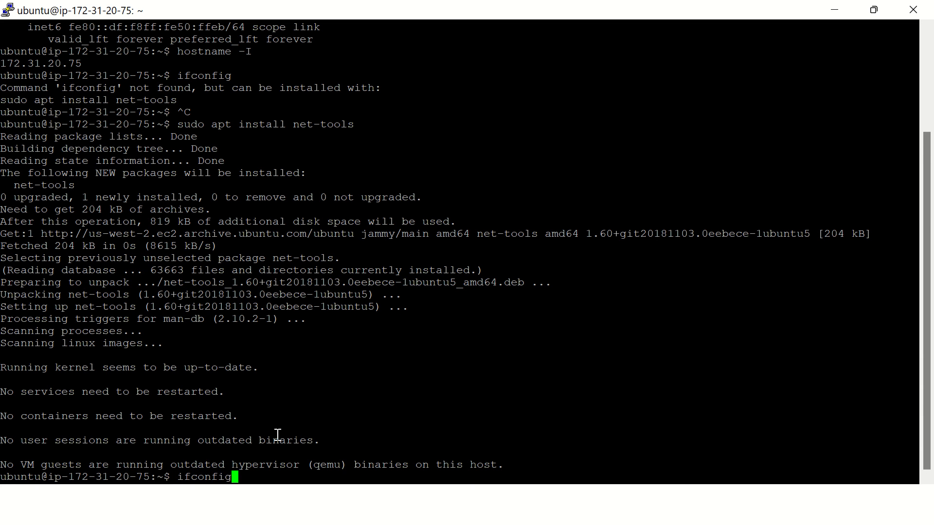
pyautogui.press('Return')
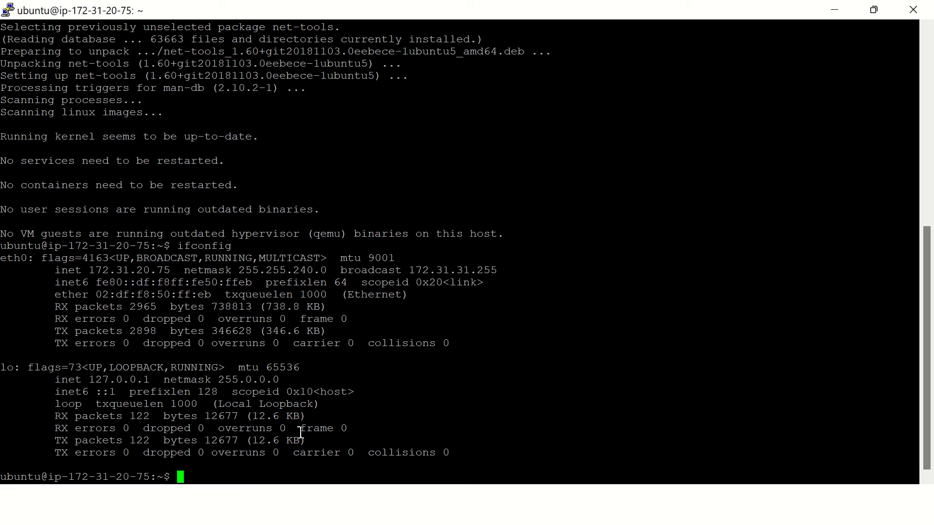
pyautogui.moveTo(91, 276)
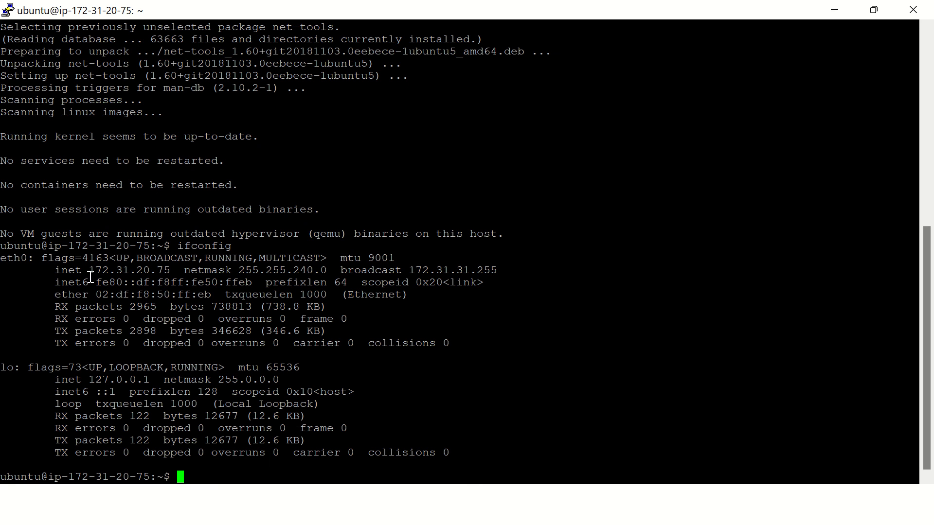
pyautogui.moveTo(244, 379)
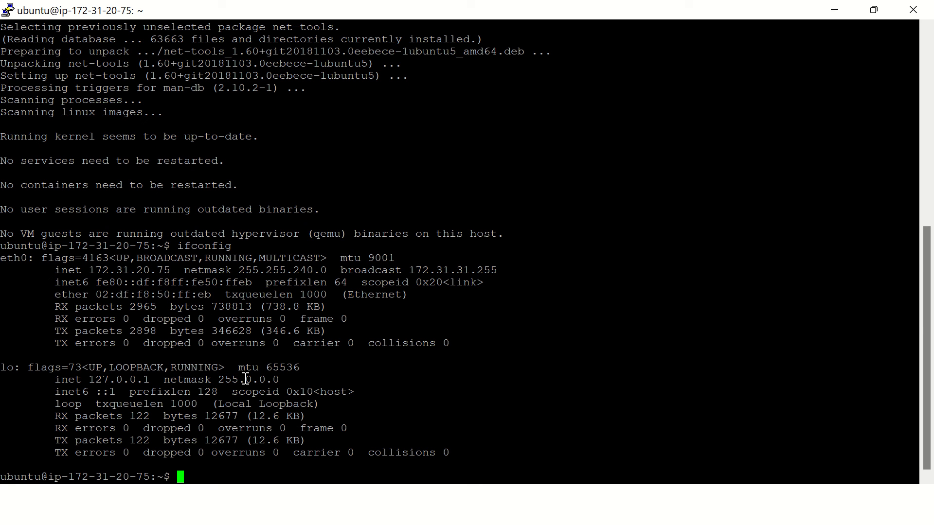